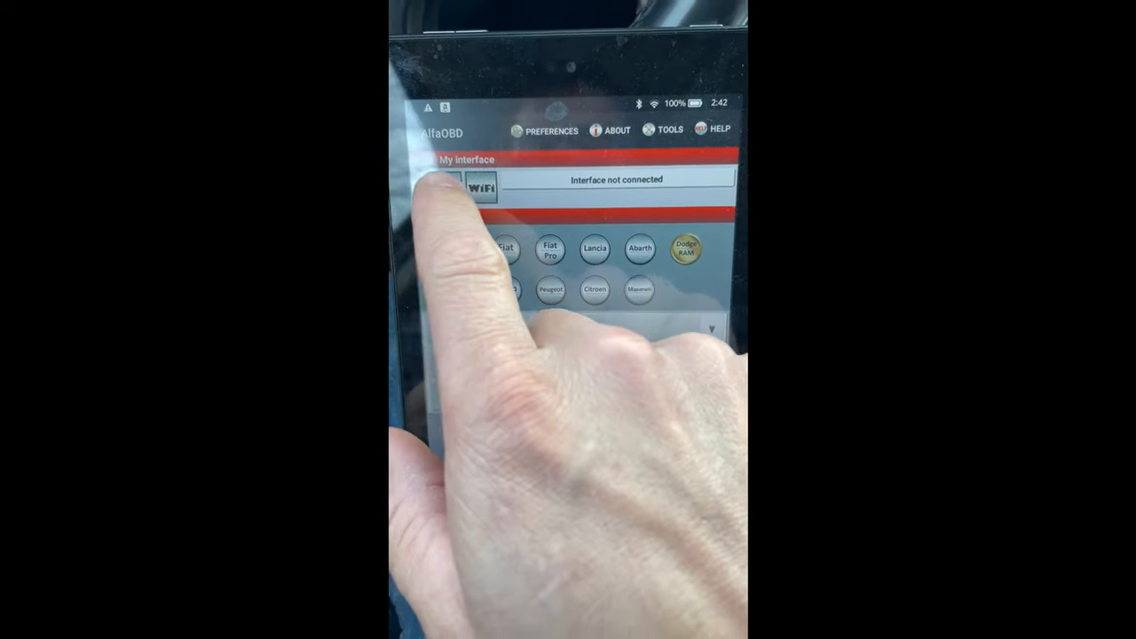
- Connect AlfaOBD to the car's OBDII adapter over WiFi
left_click(482, 189)
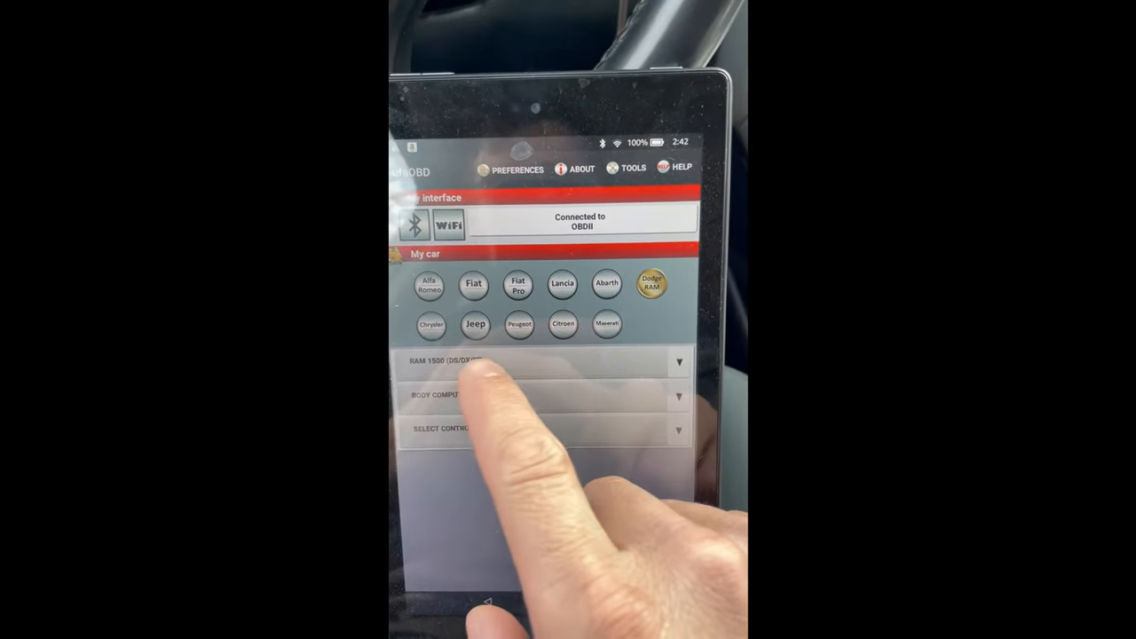
- Select RAM 1500 (DS/DJ/DT) and connect to its Body computer control unit
left_click(541, 362)
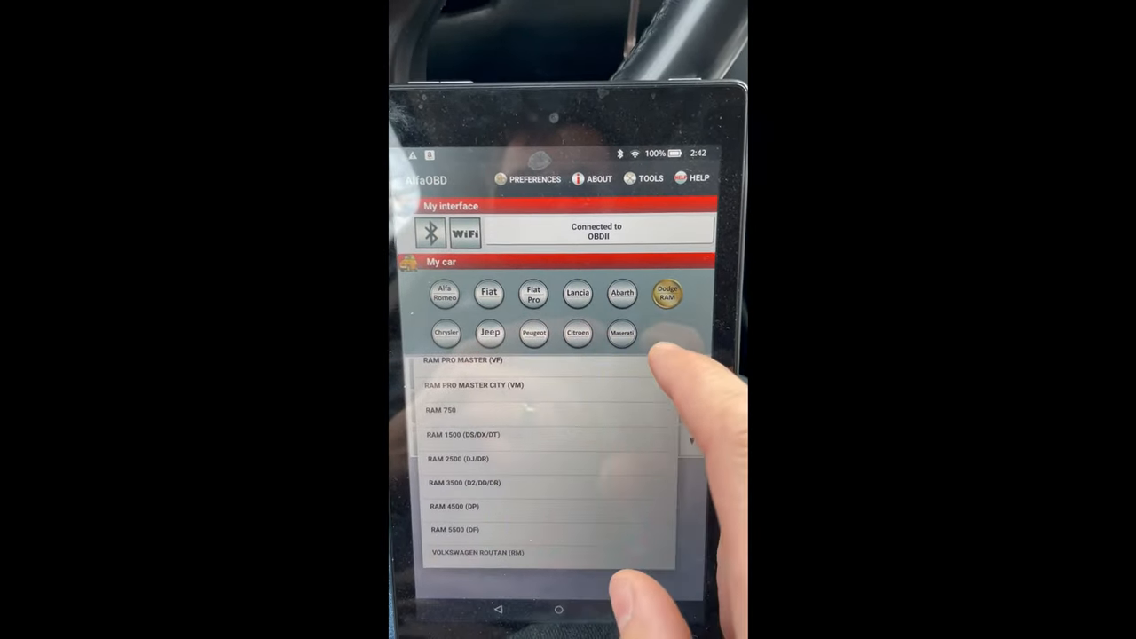
left_click(462, 435)
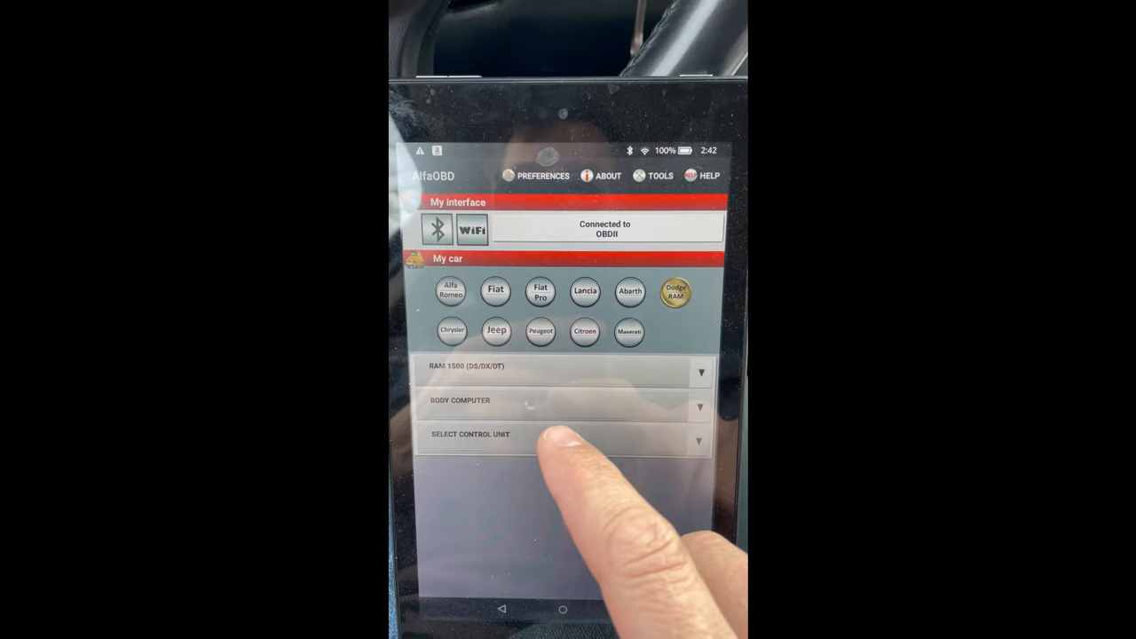
left_click(561, 440)
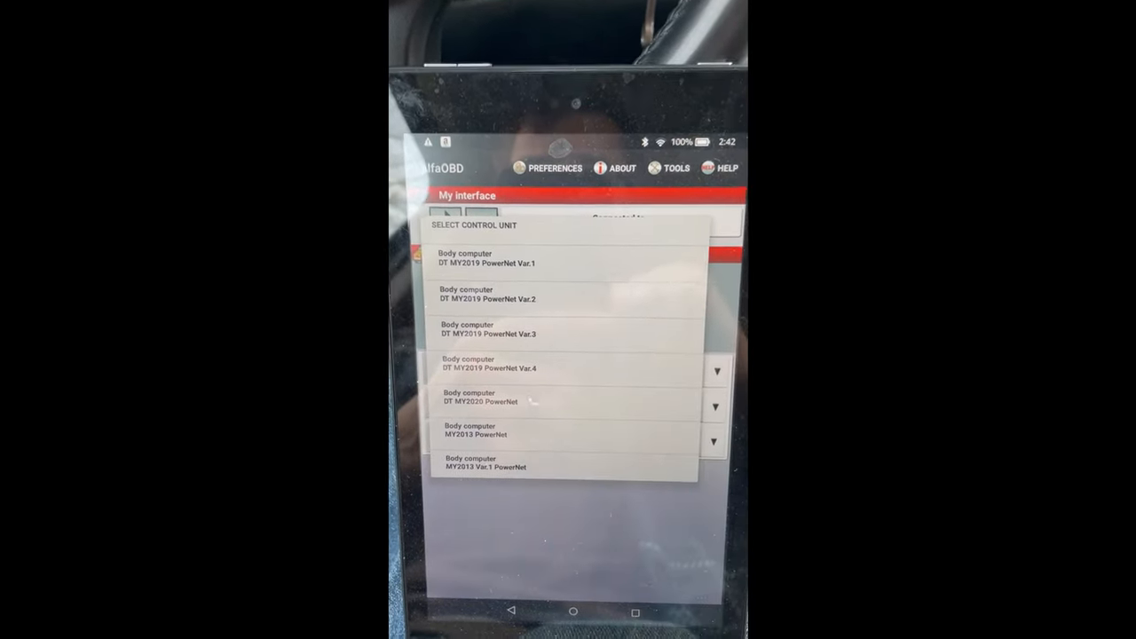
scroll("down", 3)
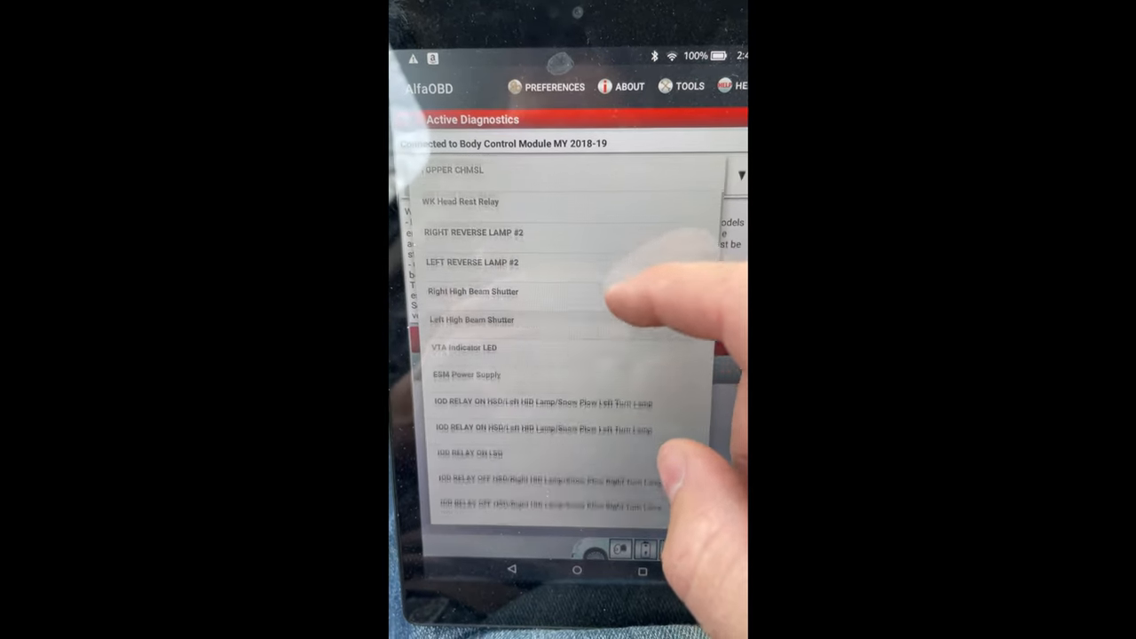
- Start the Car configuration change procedure from the Active Diagnostics list
scroll("down", 3)
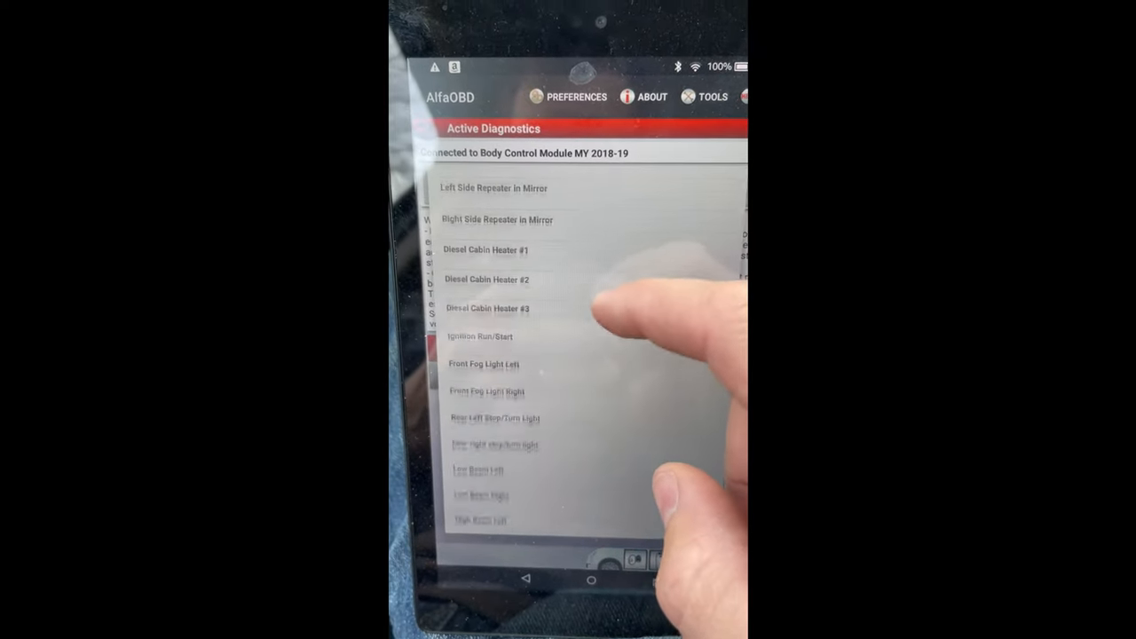
scroll("down", 3)
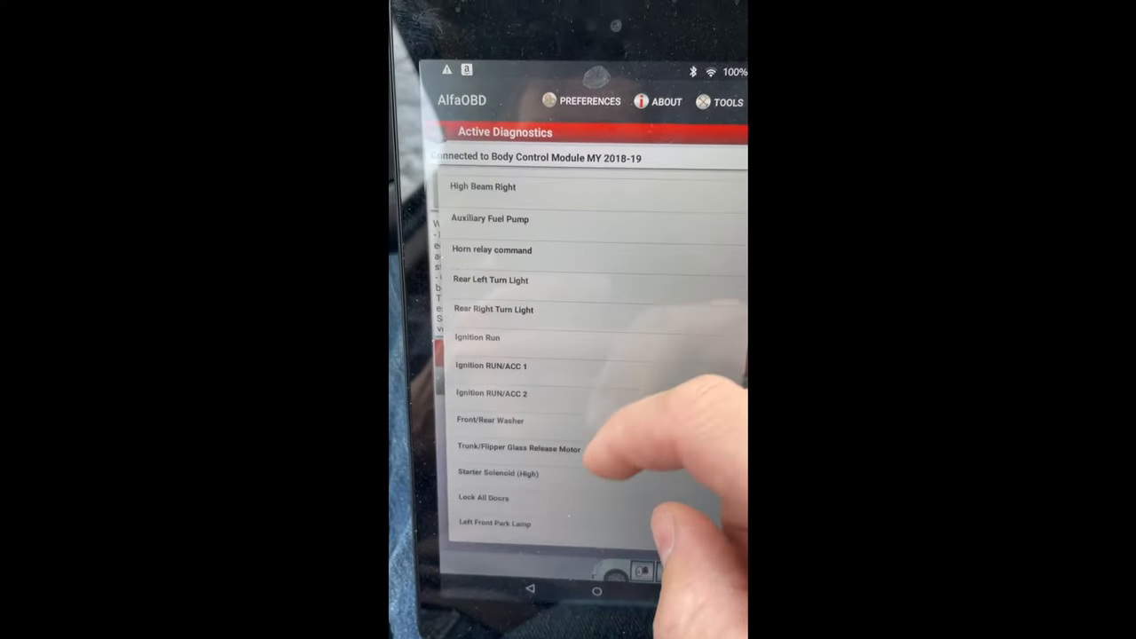
scroll("down", 3)
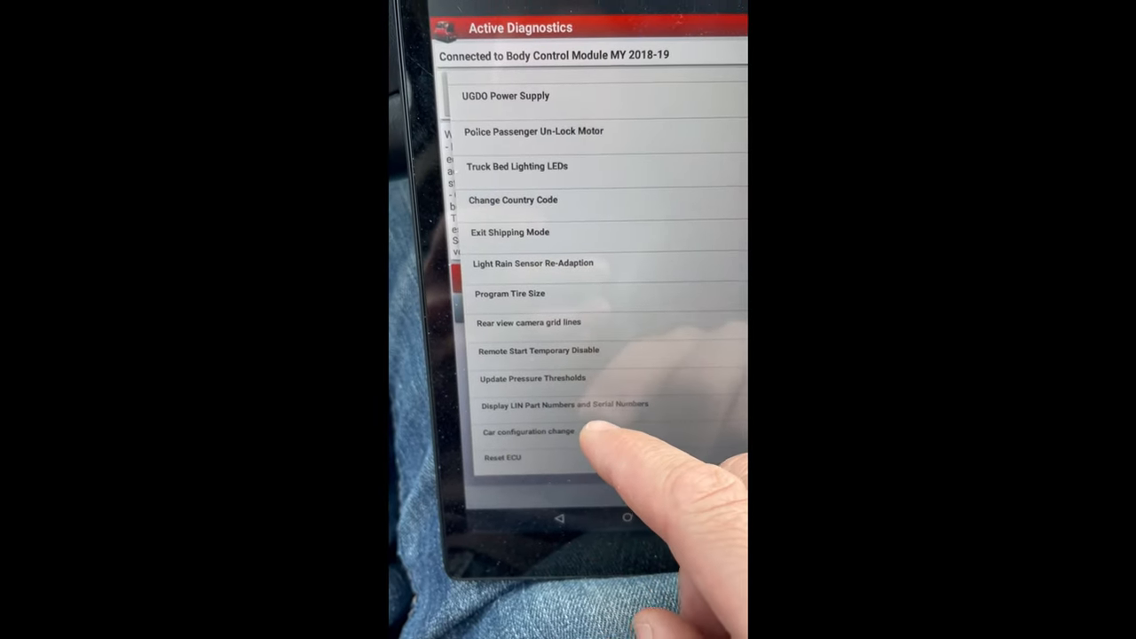
left_click(529, 431)
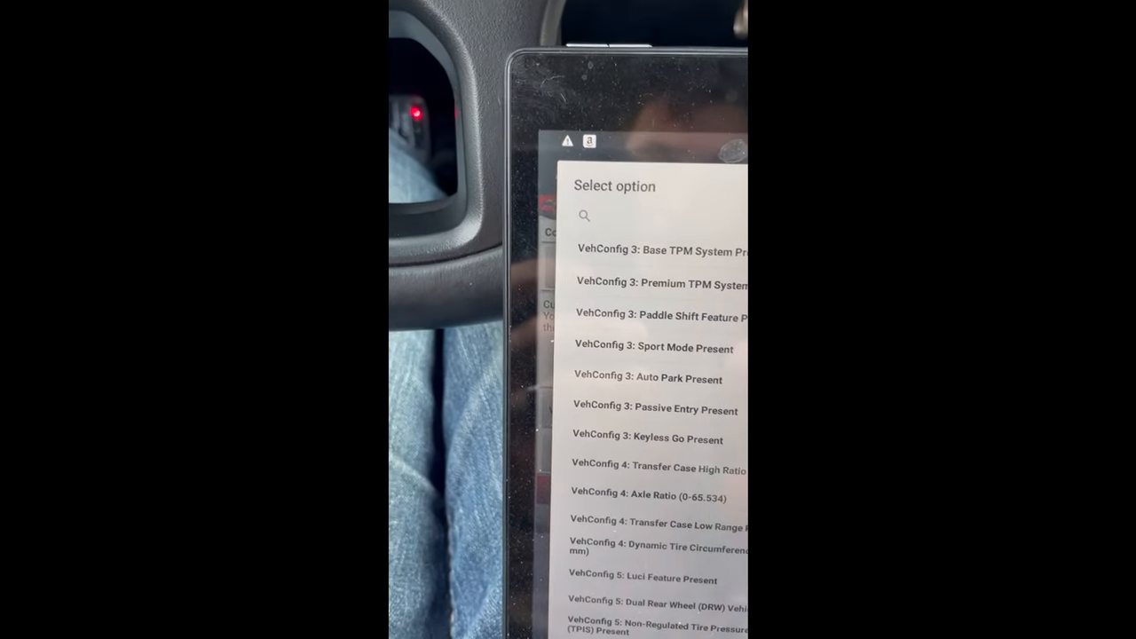
- Apply No to VehConfig 3: Premium TPM System Present, finding it already set
left_click(661, 284)
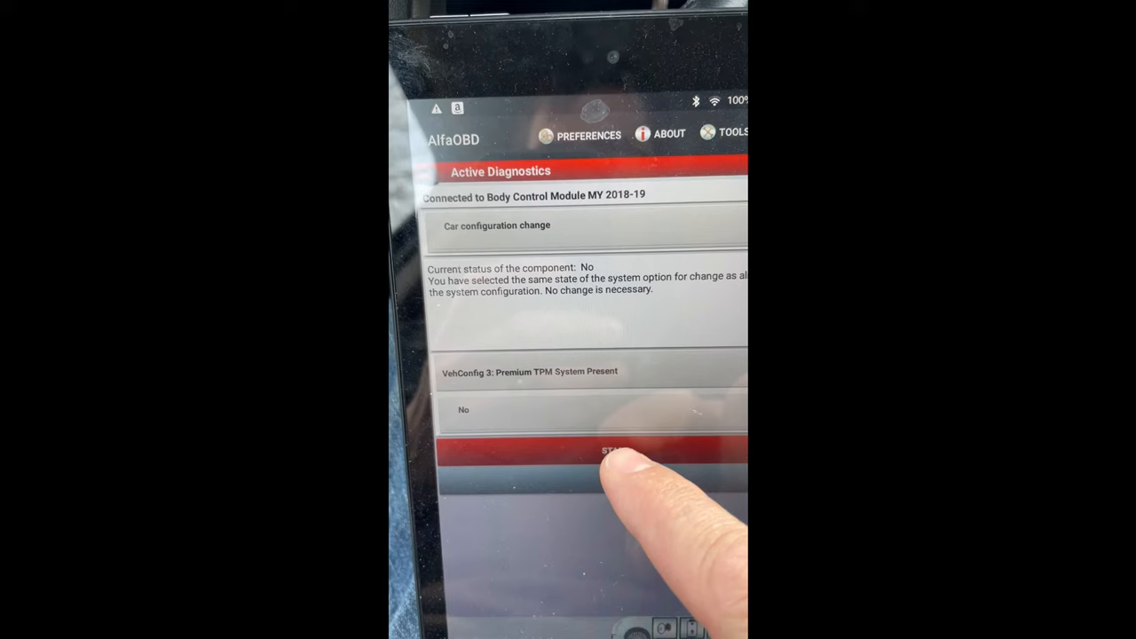
left_click(610, 451)
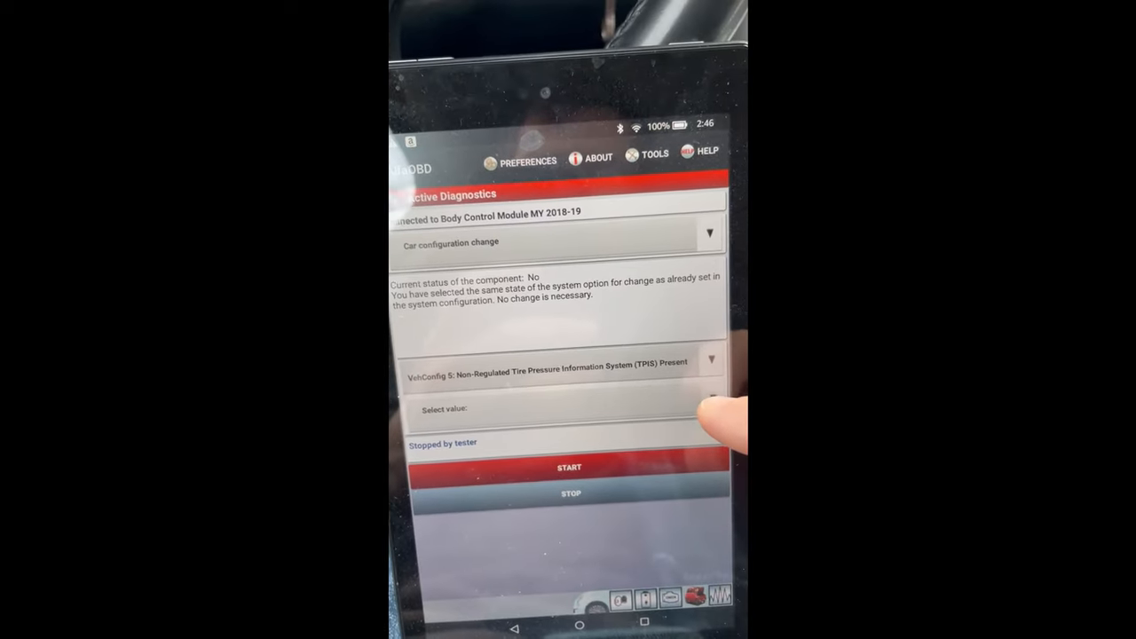
left_click(711, 360)
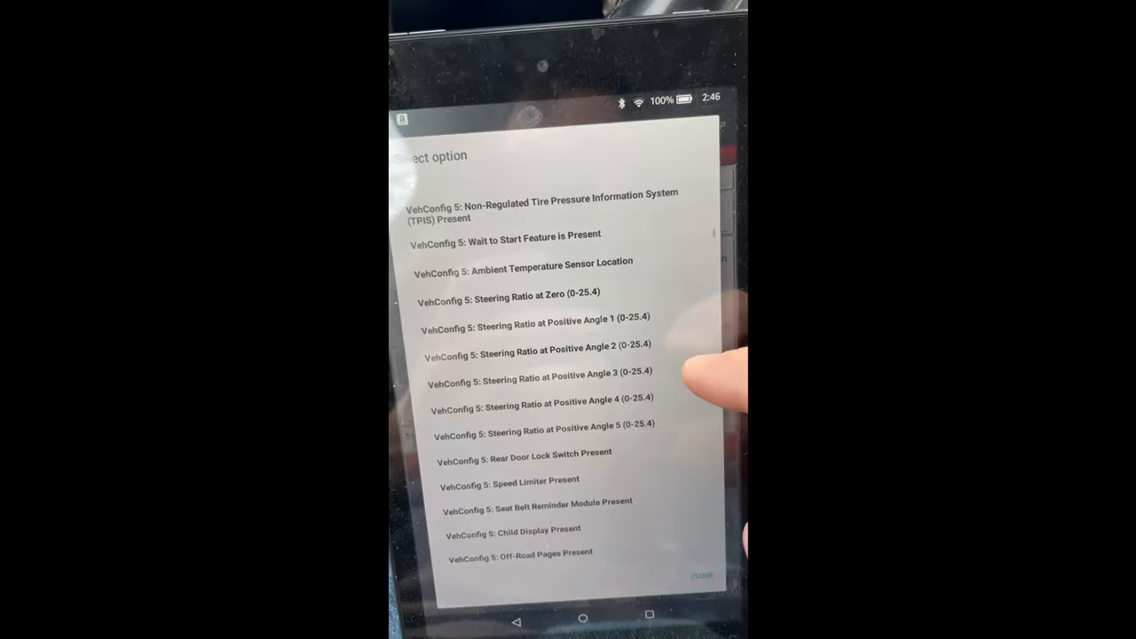
- Set VehConfig 7: TPMS Configuration to its new value and start the change
scroll("down", 3)
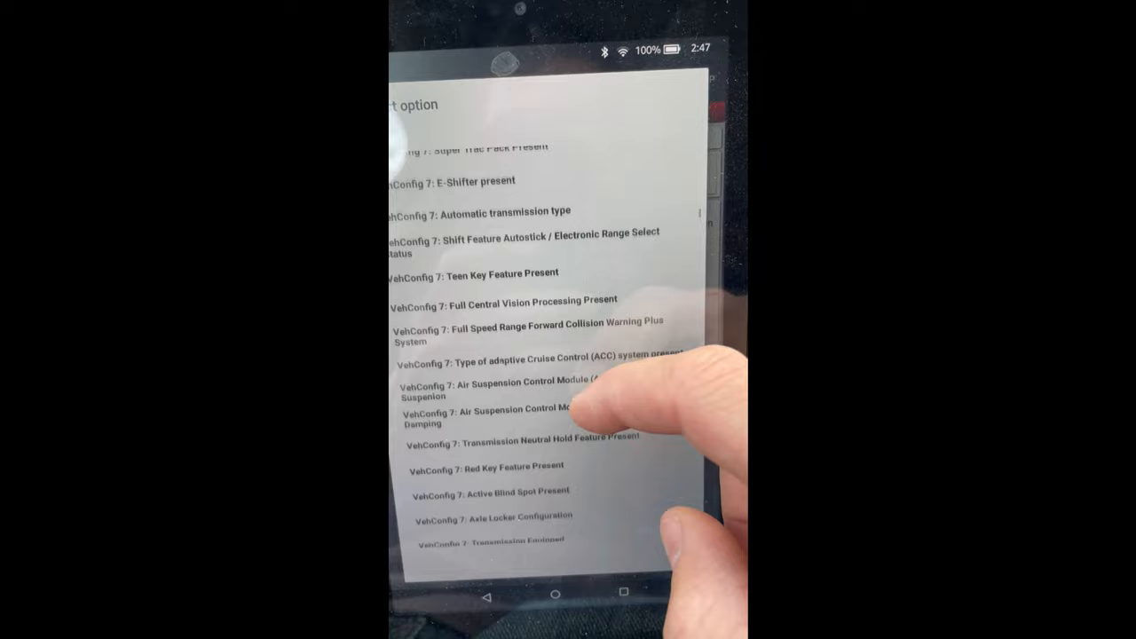
scroll("down", 3)
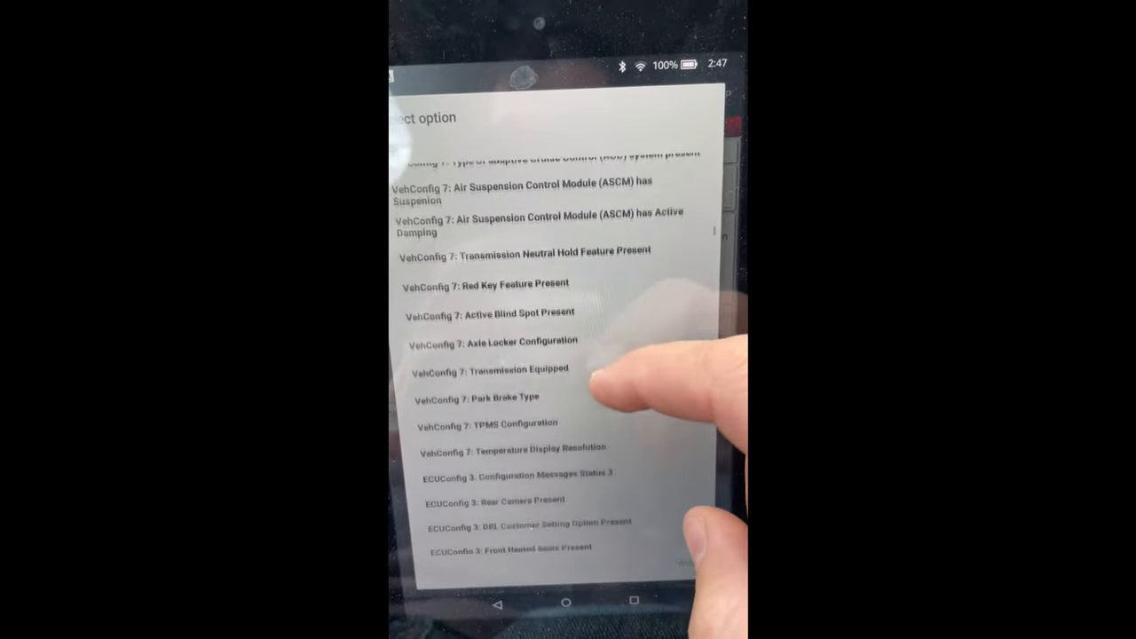
left_click(492, 423)
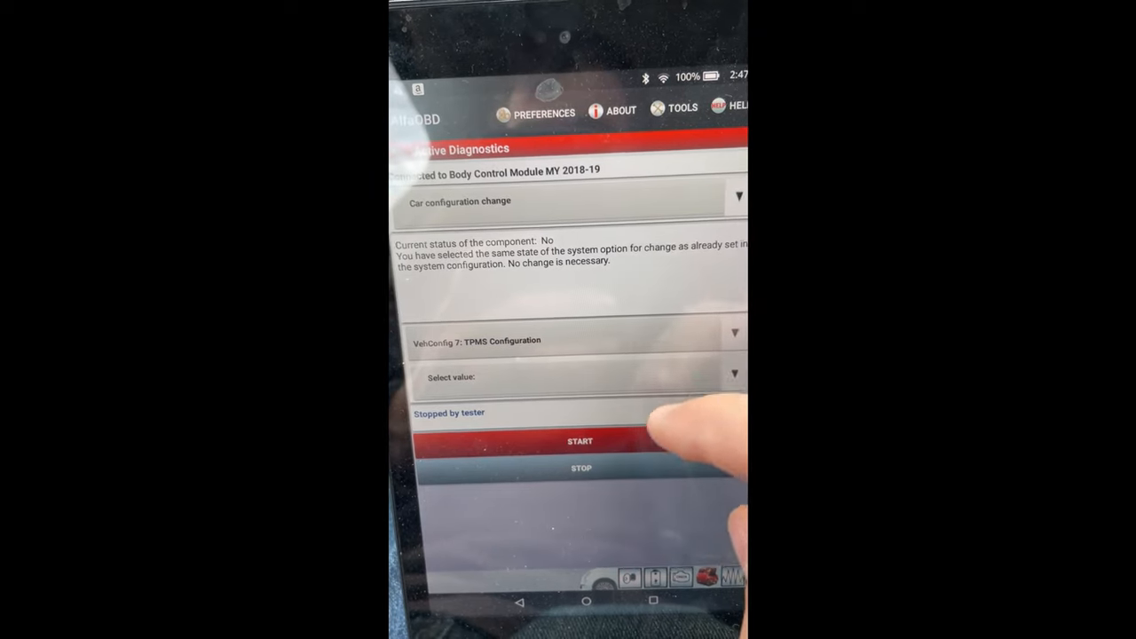
left_click(577, 376)
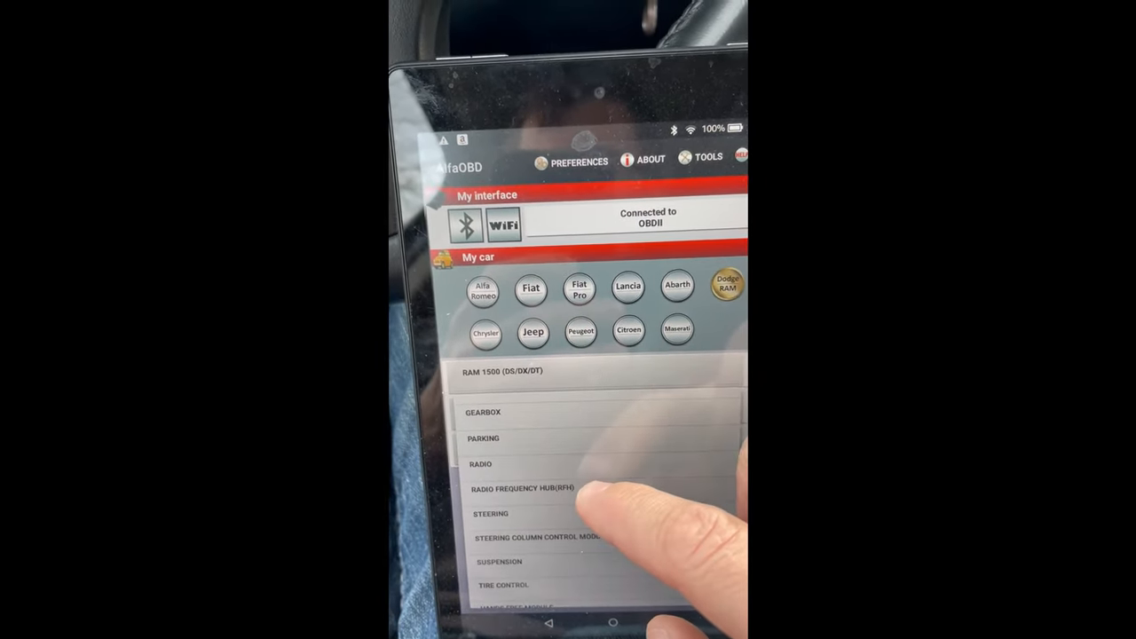
- Connect to the Radio Frequency HUB MY2013-21 PowerNet module
left_click(522, 488)
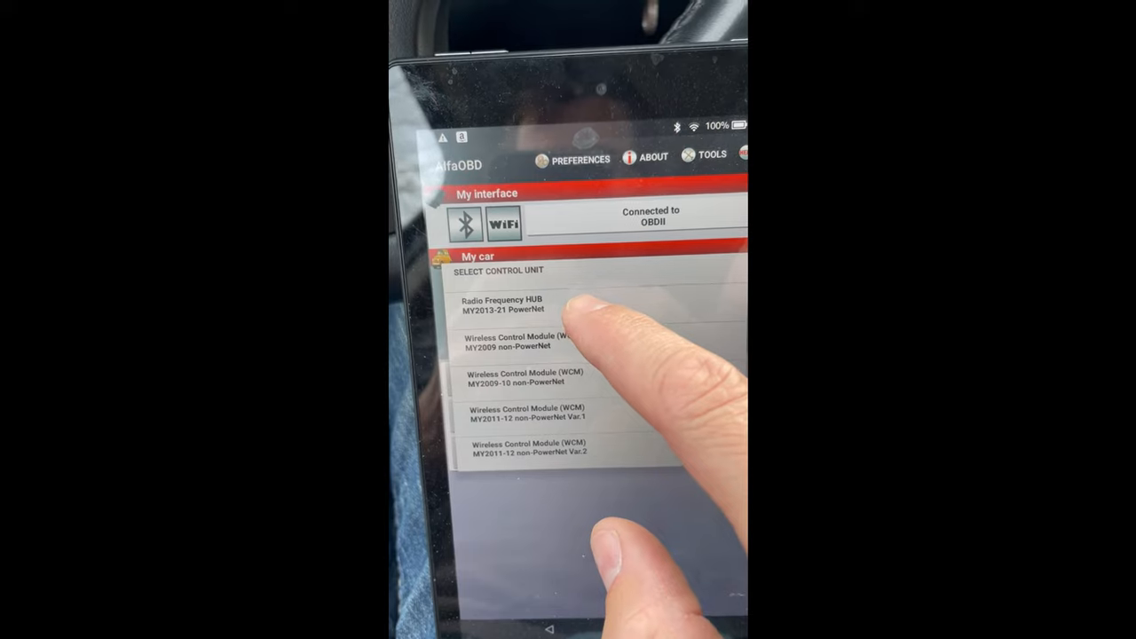
left_click(501, 304)
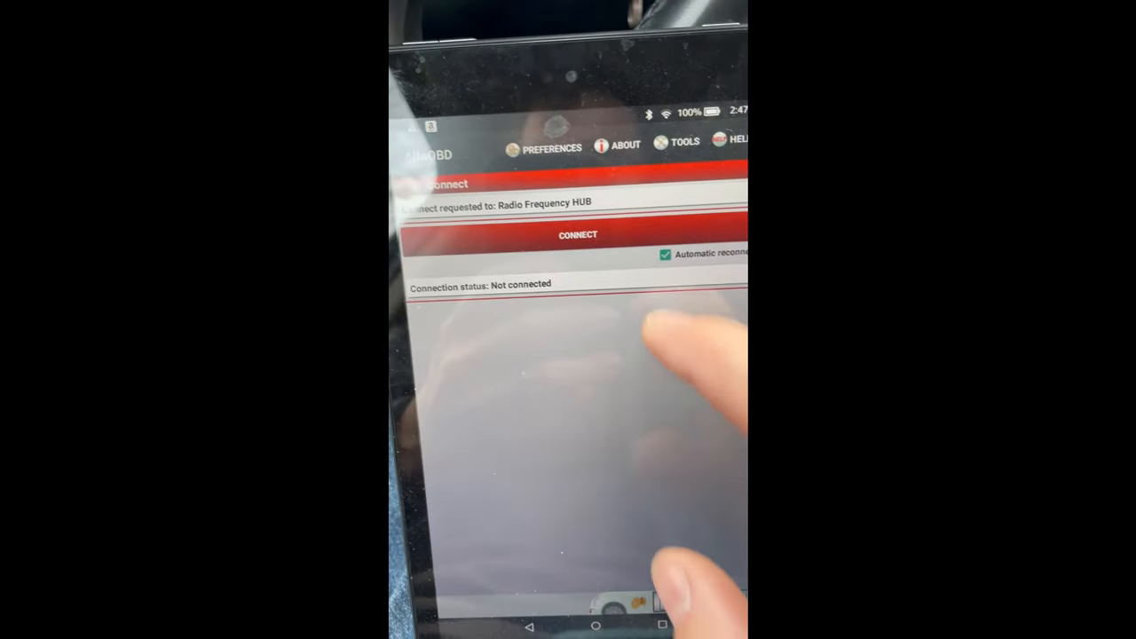
left_click(579, 234)
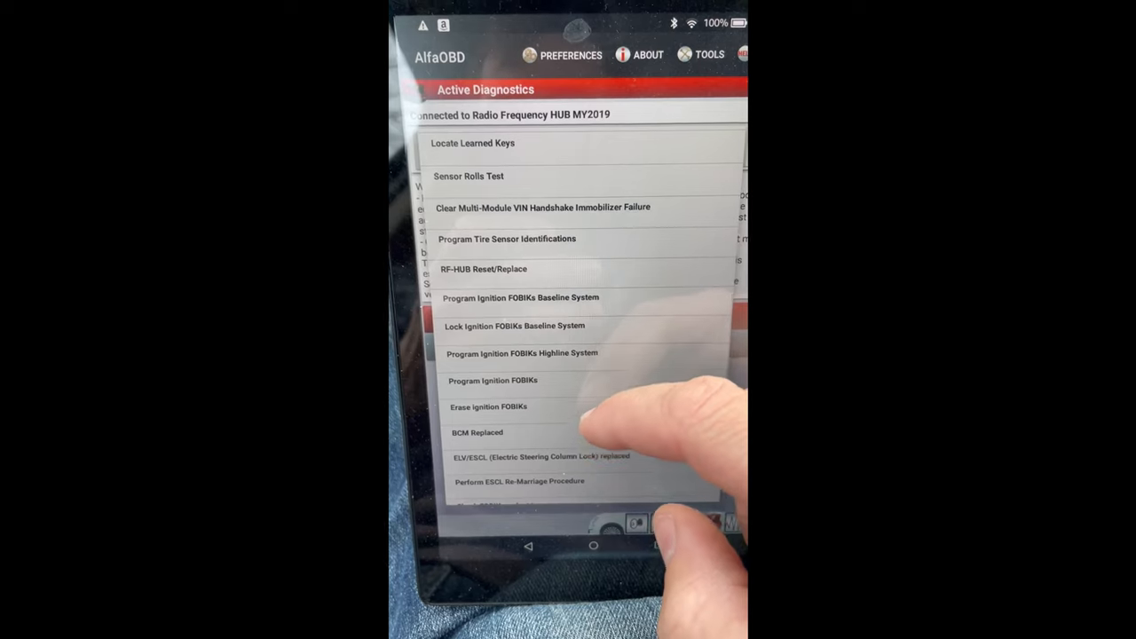
- Run the Read PIN procedure on the RF hub
scroll("up", 3)
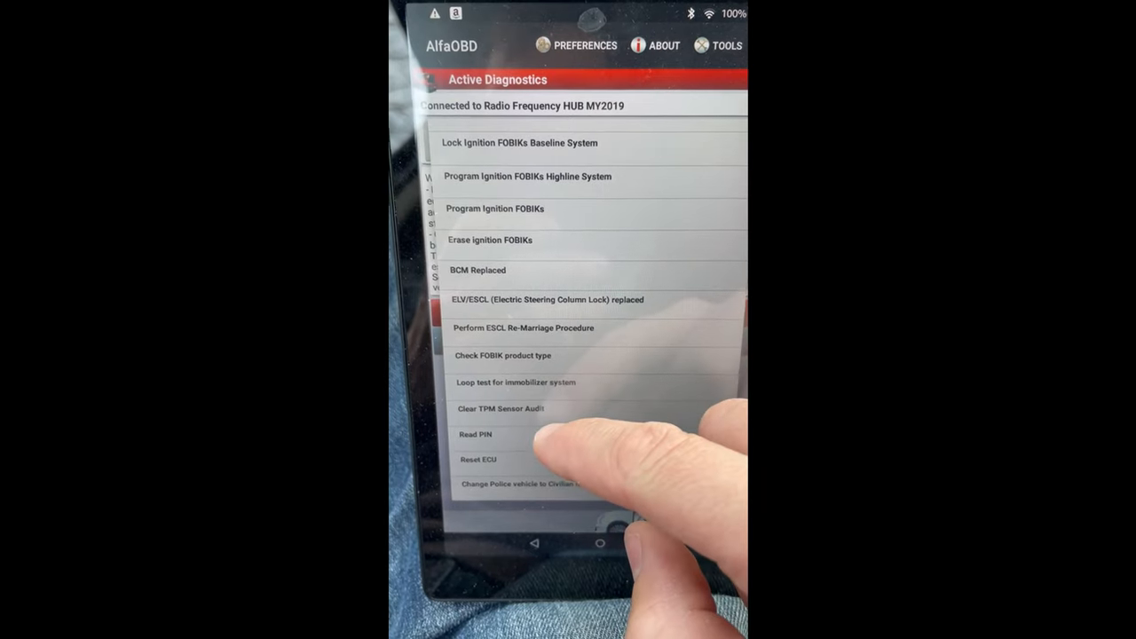
left_click(476, 434)
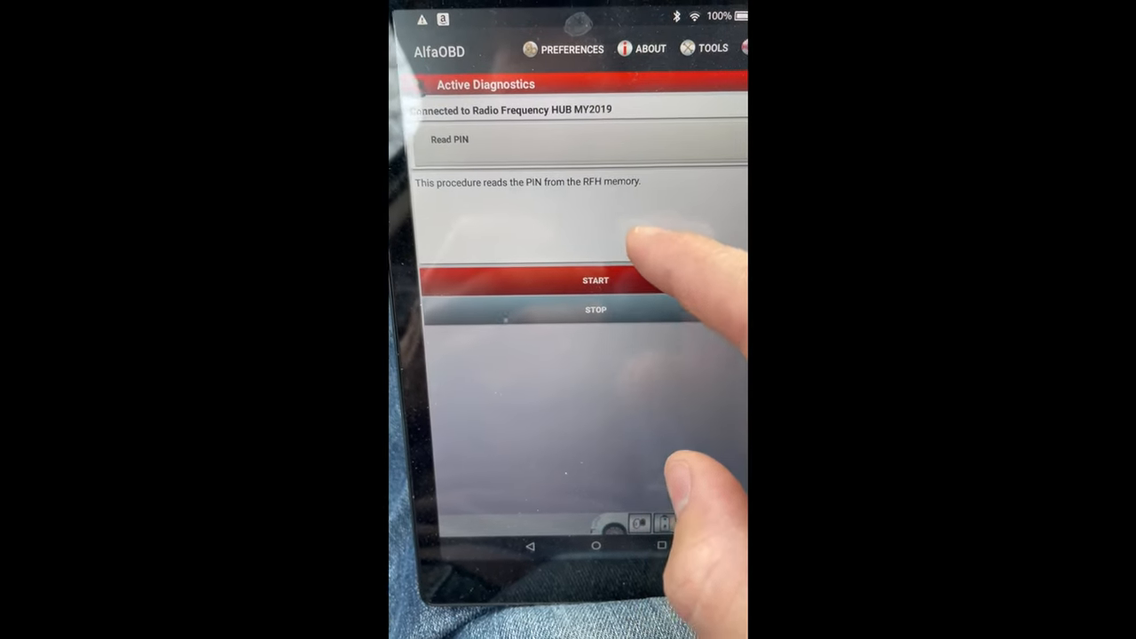
left_click(595, 280)
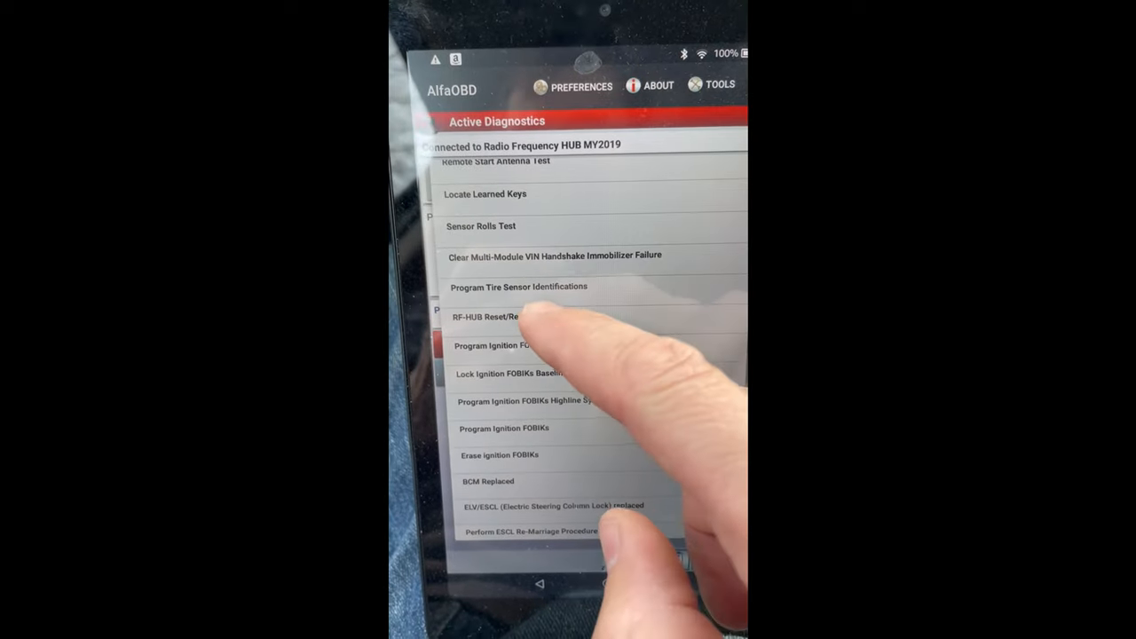
left_click(498, 316)
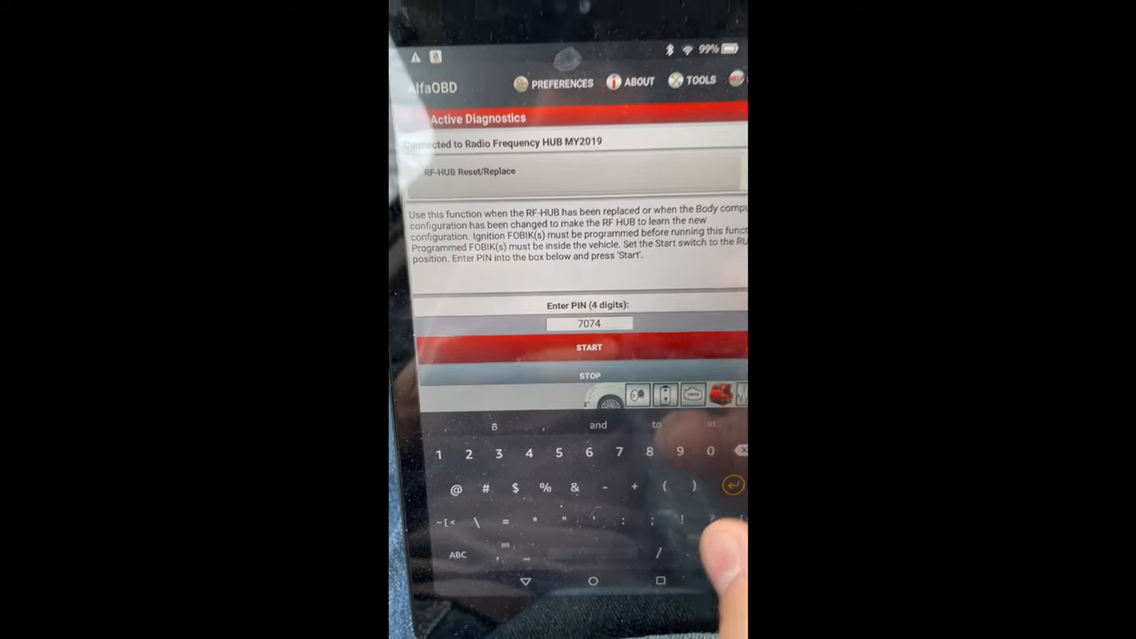
left_click(589, 346)
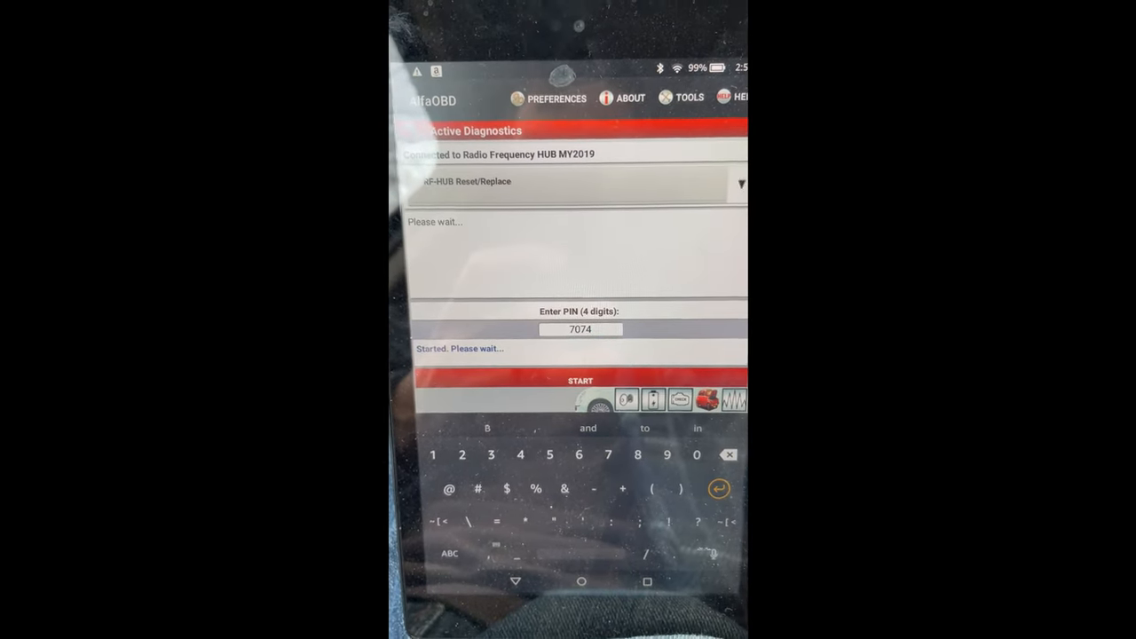